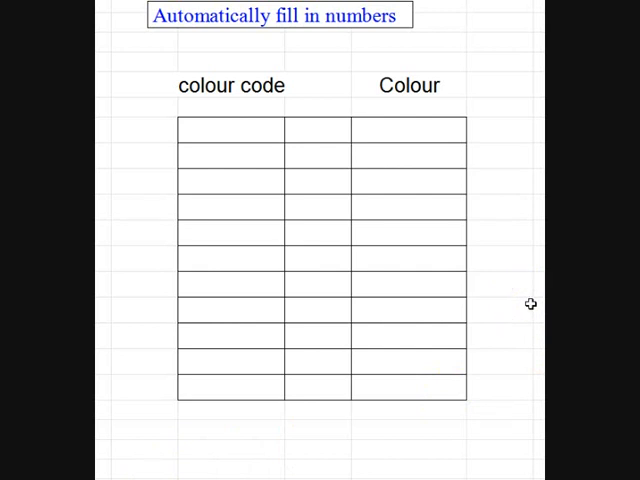
# - Enter 1 in the first colour code cell and auto-fill codes 1 to 6 on alternate rows
pyautogui.click(236, 141)
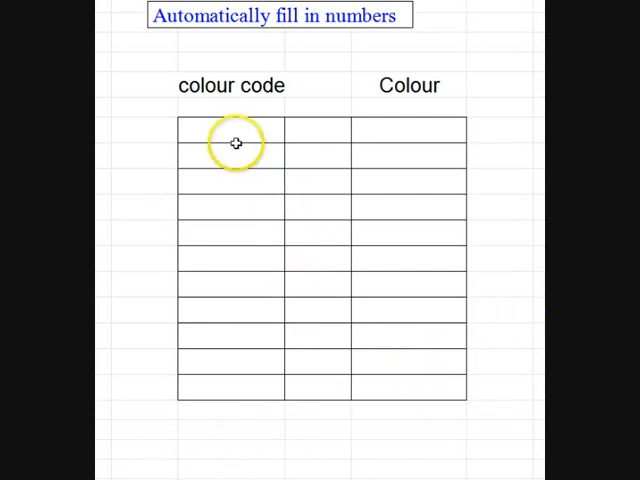
pyautogui.write('1')
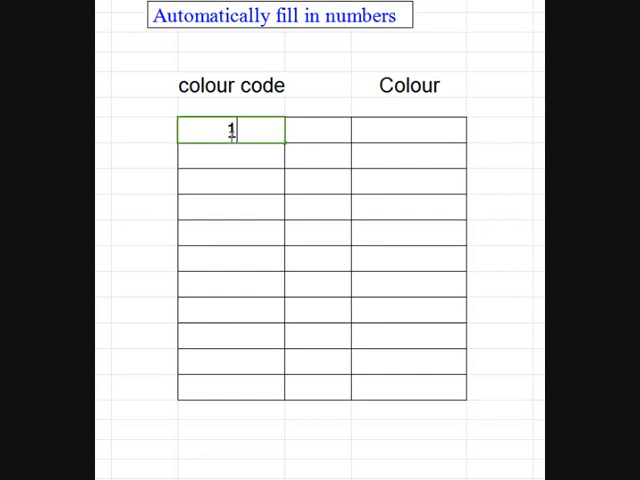
pyautogui.click(231, 181)
pyautogui.write('2')
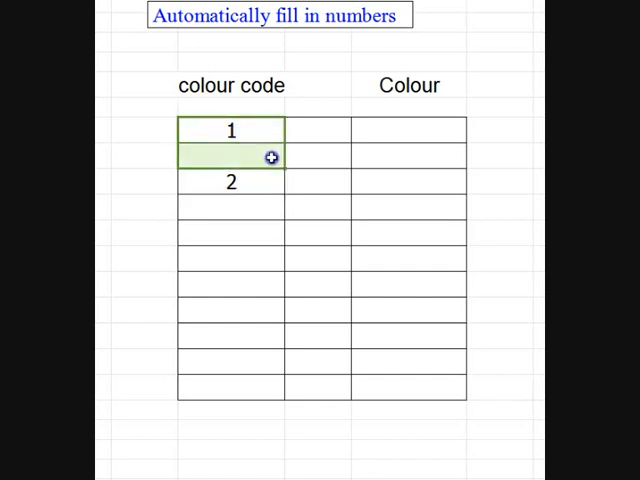
pyautogui.moveTo(271, 157); pyautogui.dragTo(271, 203)
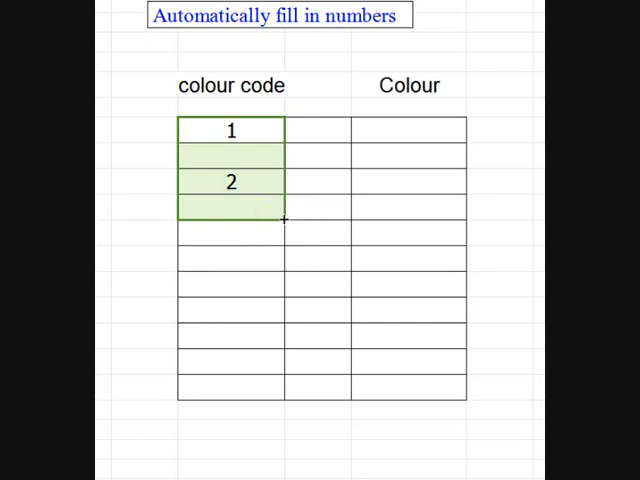
pyautogui.moveTo(283, 221); pyautogui.dragTo(283, 291)
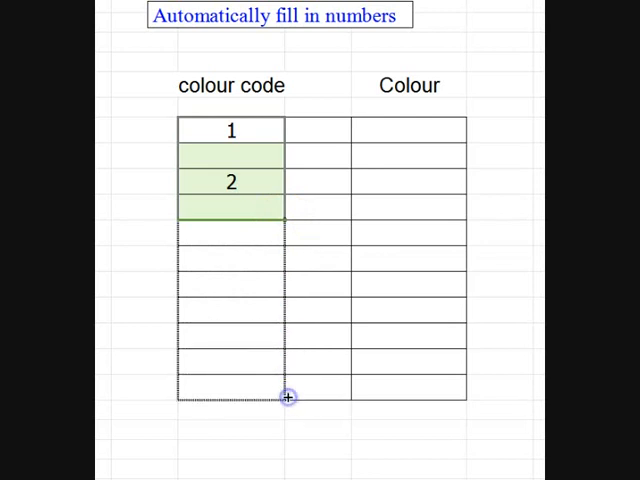
pyautogui.moveTo(285, 397); pyautogui.dragTo(293, 398)
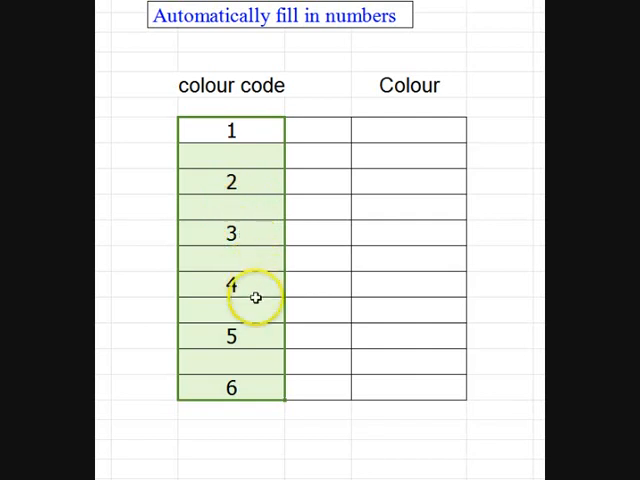
pyautogui.moveTo(231, 388)
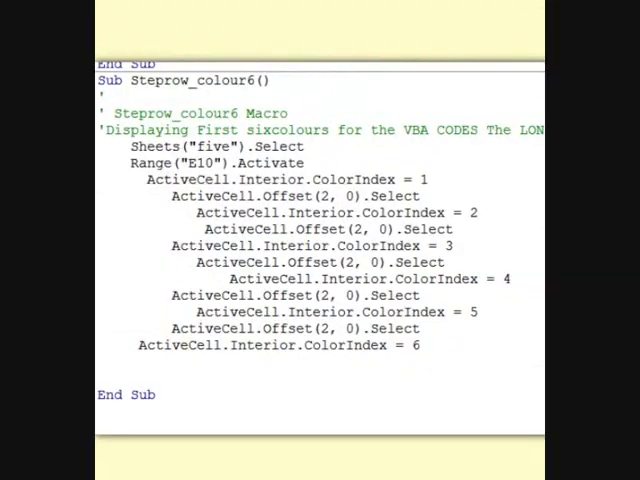
pyautogui.click(160, 407)
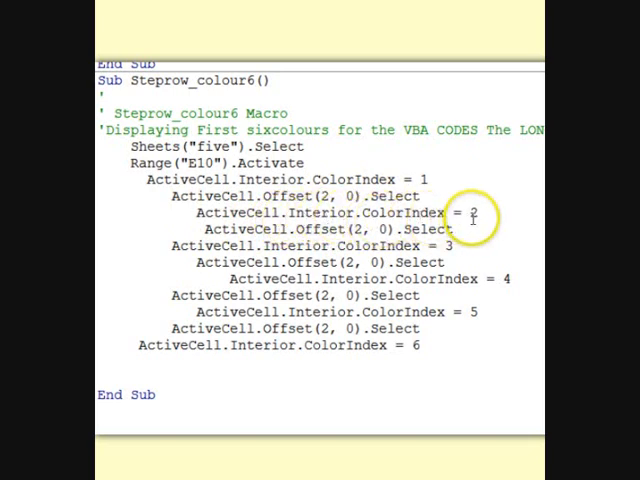
pyautogui.moveTo(295, 225)
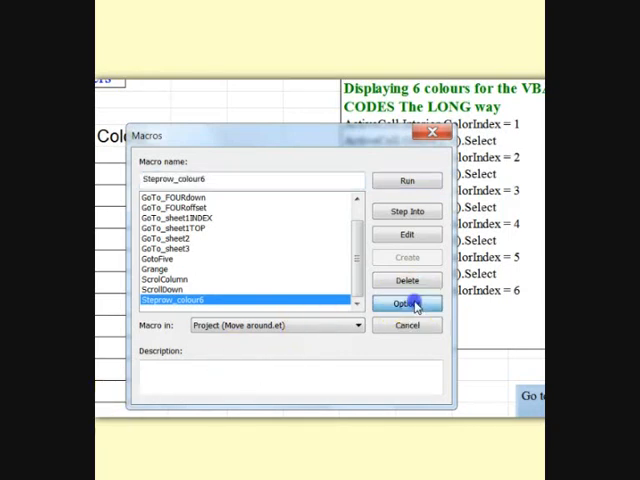
# - Set Steprow_colour6's options to shortcut Ctrl+x and description 'Run colours 6'
pyautogui.click(407, 303)
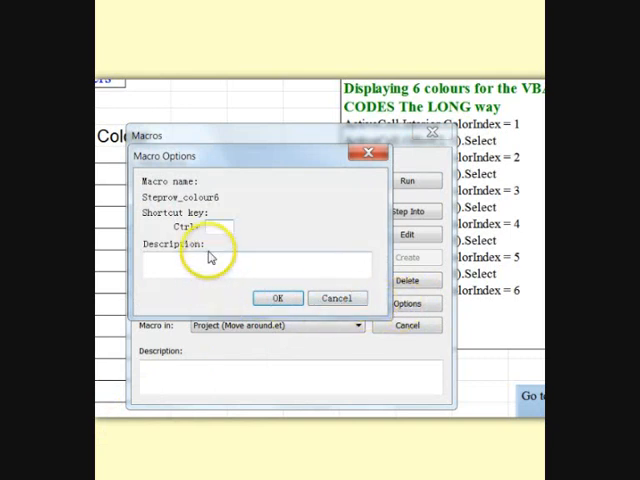
pyautogui.click(215, 225)
pyautogui.write('x')
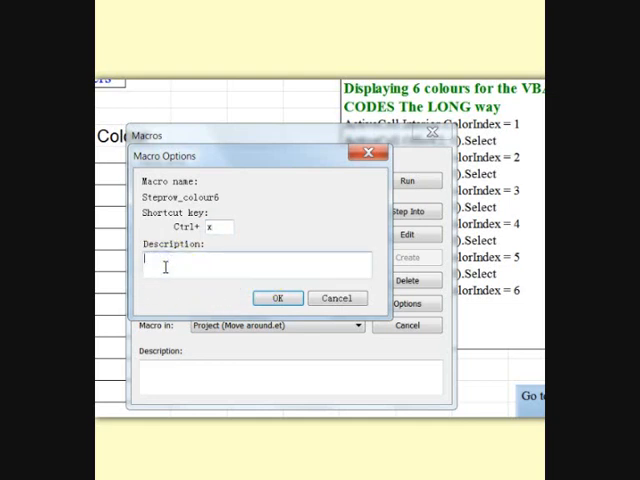
pyautogui.write('Run')
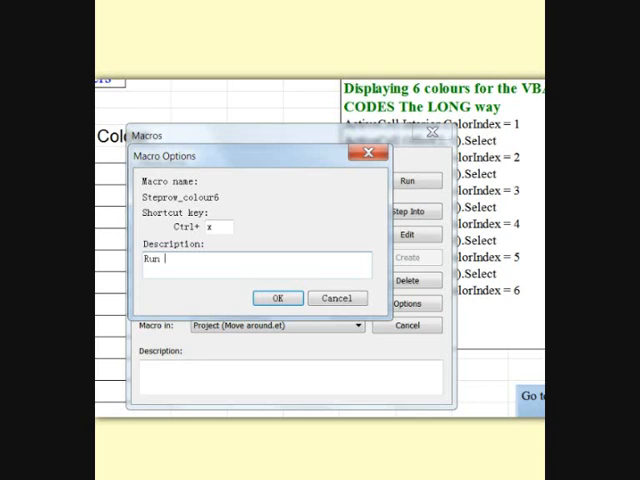
pyautogui.write('colours 6')
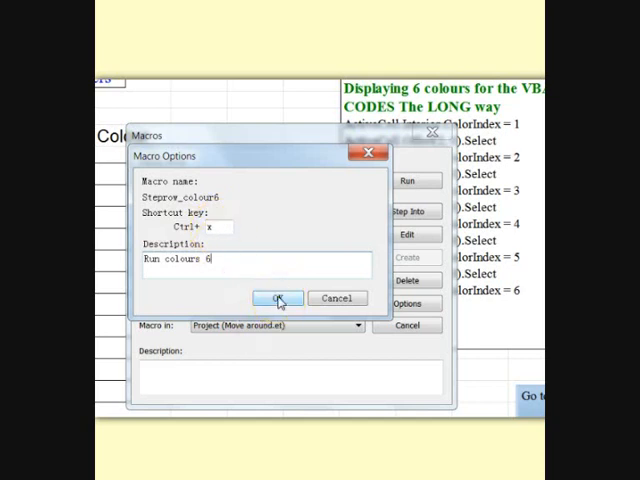
pyautogui.click(278, 298)
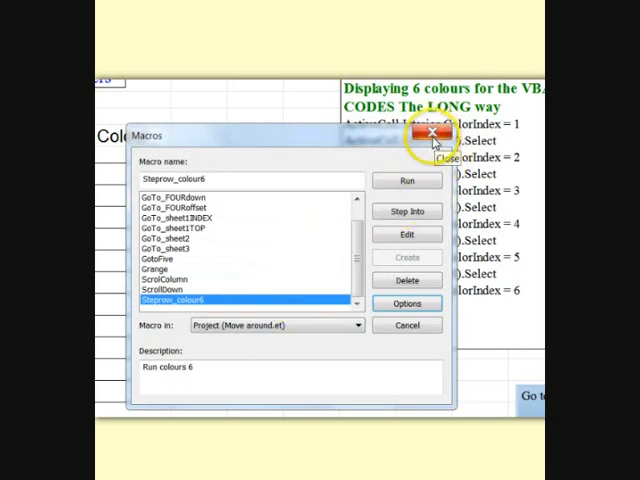
# - Close the macro list and type 'white' beside colour code 2
pyautogui.click(429, 133)
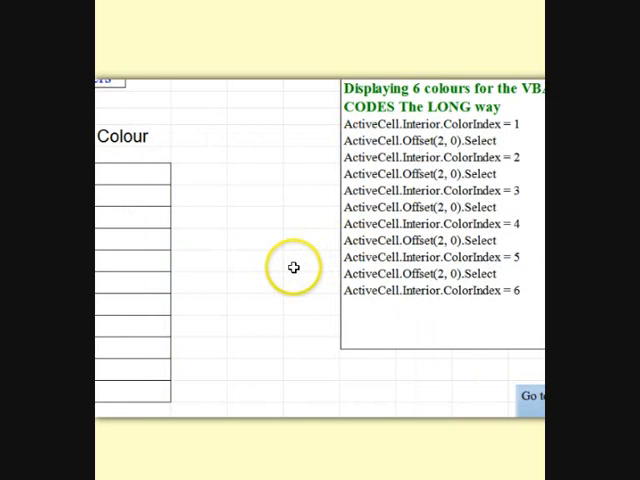
pyautogui.moveTo(303, 81)
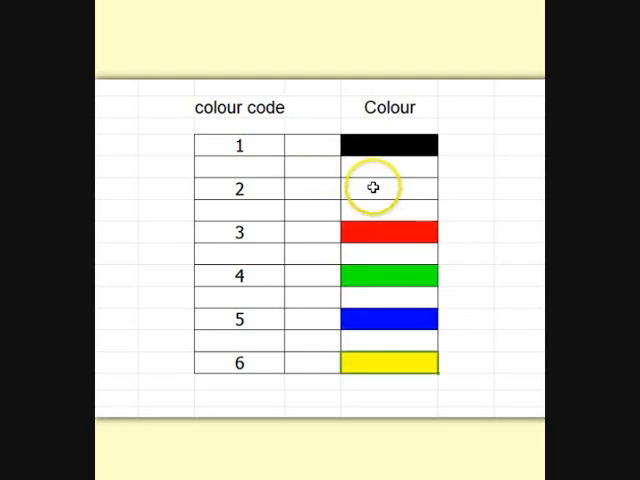
pyautogui.write('w')
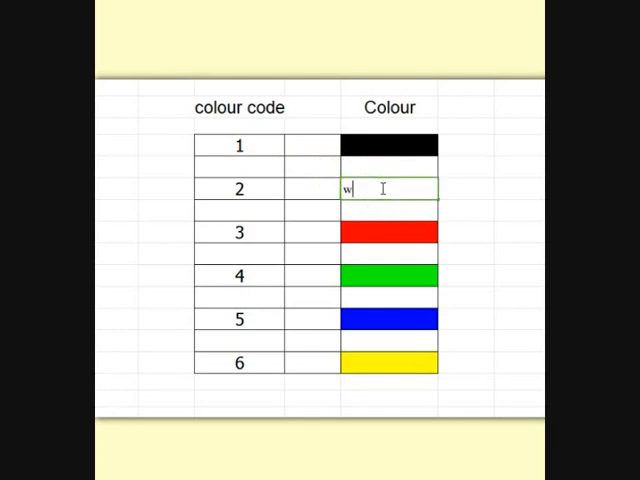
pyautogui.write('hite')
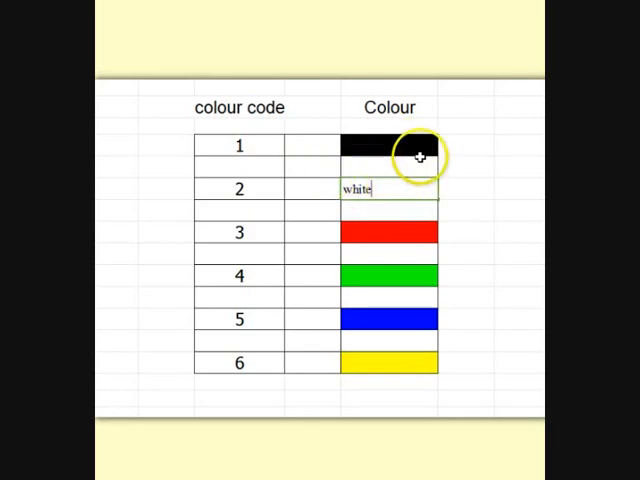
pyautogui.moveTo(391, 236)
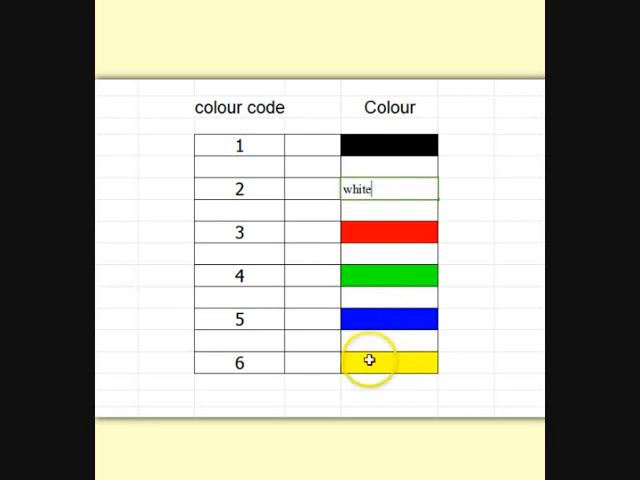
pyautogui.moveTo(223, 151)
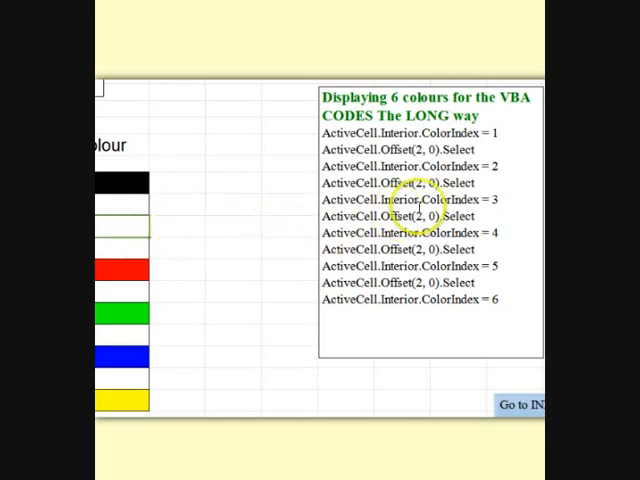
pyautogui.moveTo(124, 310)
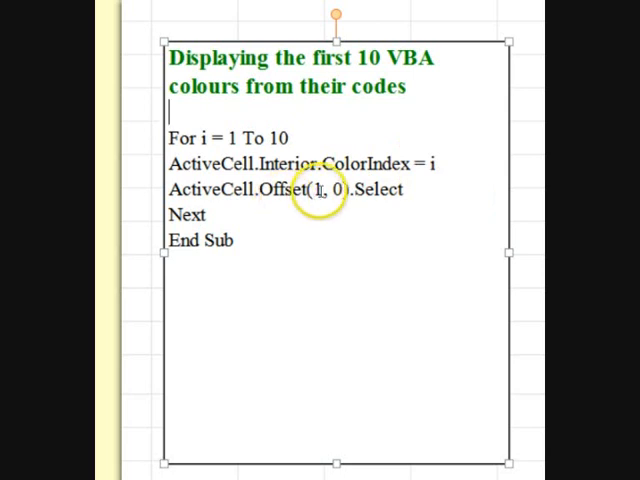
# - Change the loop's ActiveCell.Offset(1, 0) to Offset(2, 0)
pyautogui.write('2')
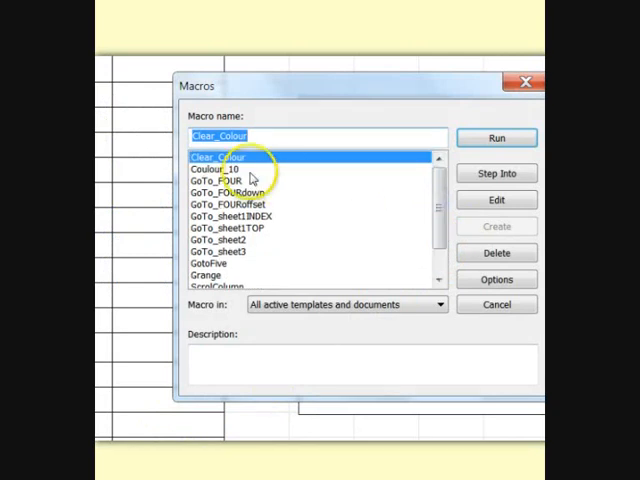
# - Select Coulour_10 in the macro list
pyautogui.click(217, 168)
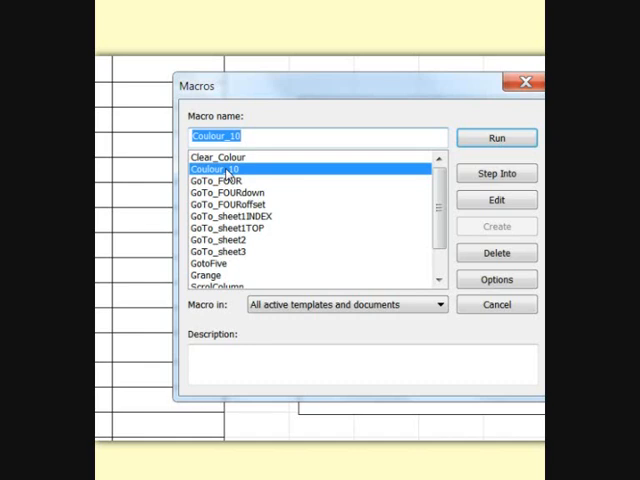
pyautogui.click(496, 279)
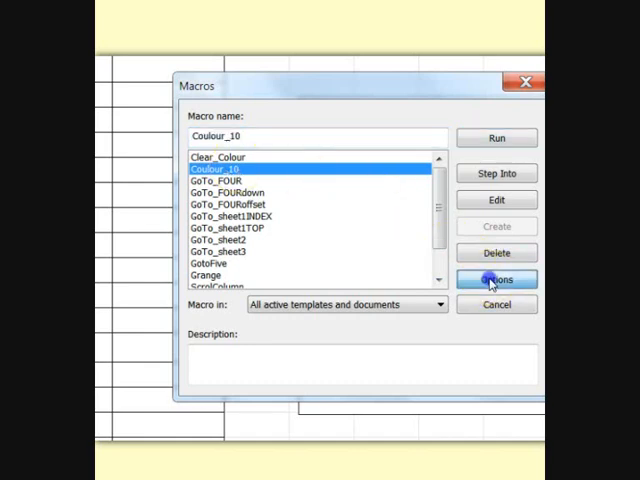
# - Give Coulour_10 shortcut Ctrl+l and description 'show first 10 coloursVBA'
pyautogui.click(496, 279)
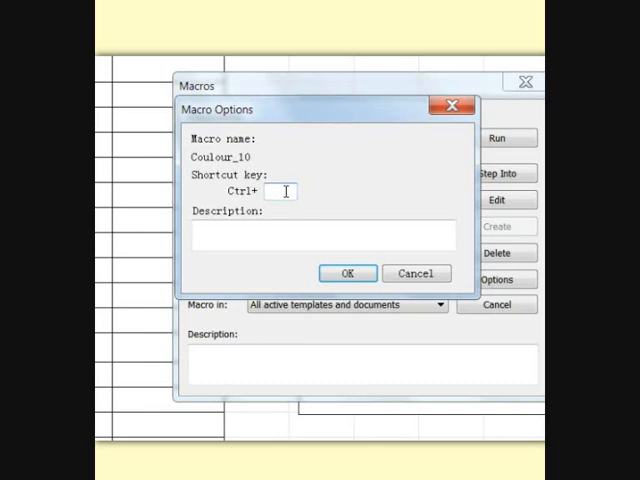
pyautogui.write('l')
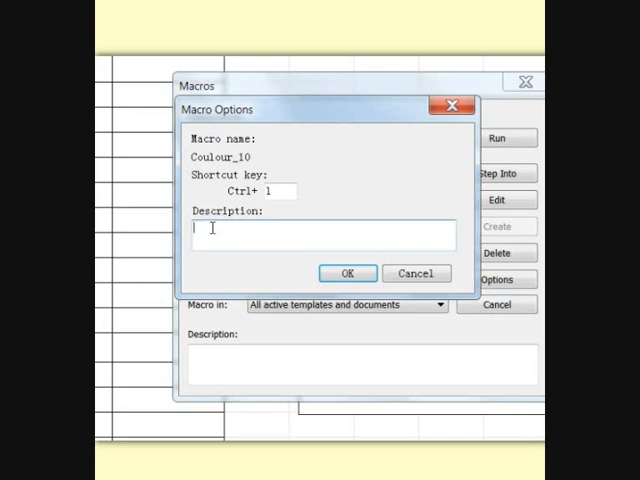
pyautogui.write('show')
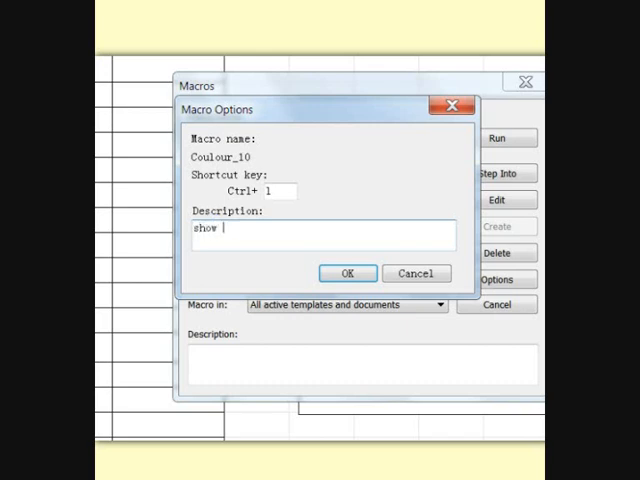
pyautogui.write('first 10 coul')
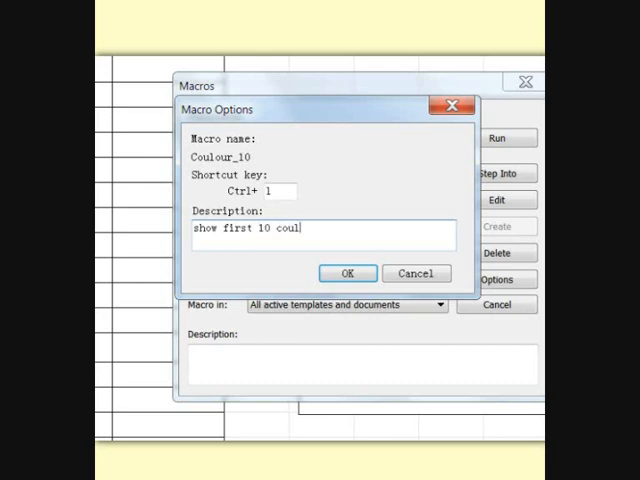
pyautogui.press('Backspace')
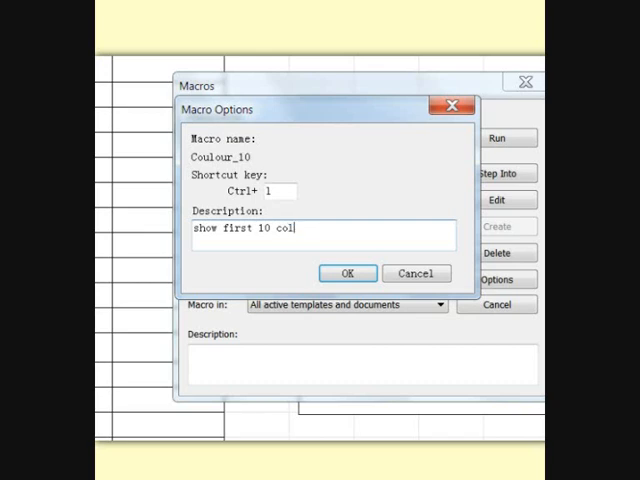
pyautogui.write('ours')
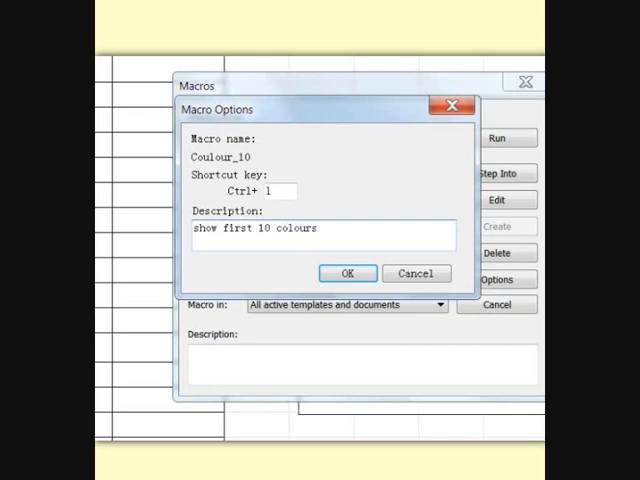
pyautogui.write('VBA')
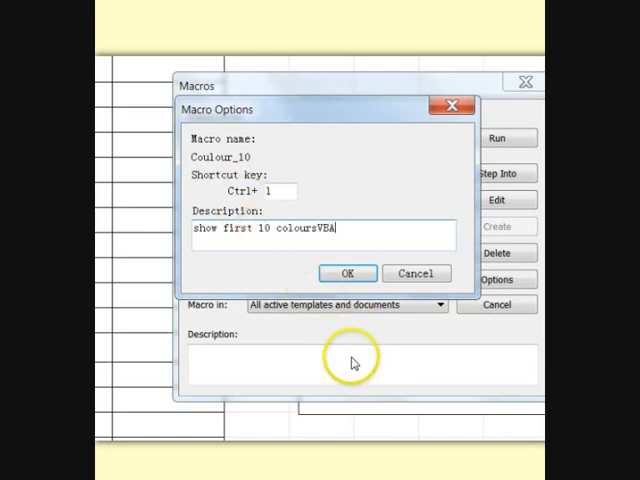
pyautogui.moveTo(298, 262)
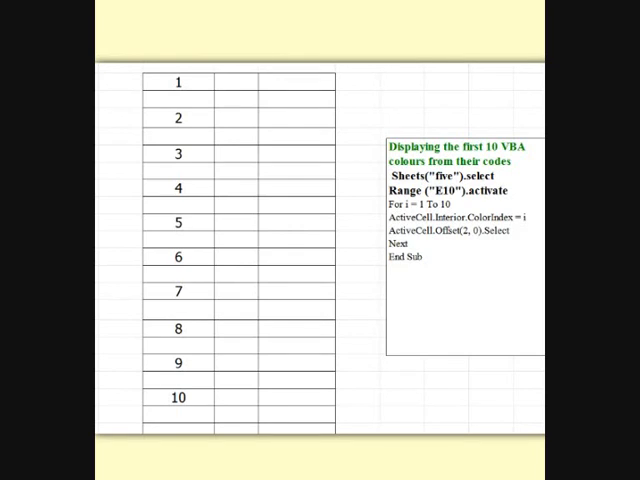
pyautogui.moveTo(311, 80)
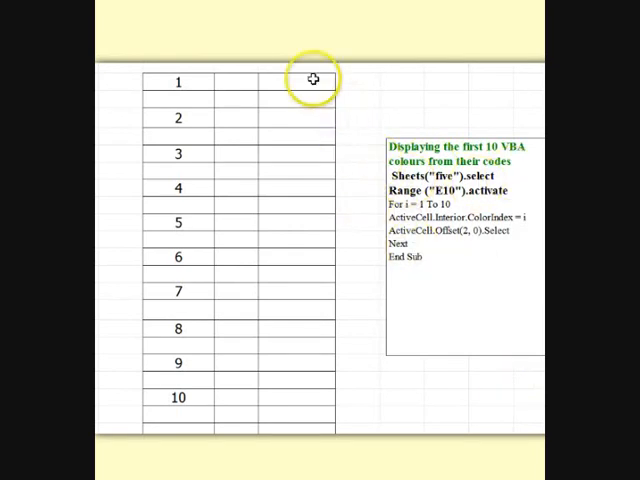
pyautogui.moveTo(378, 372)
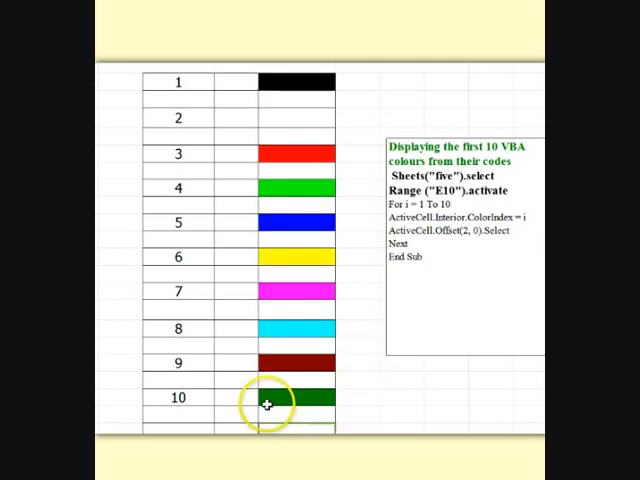
pyautogui.moveTo(297, 85)
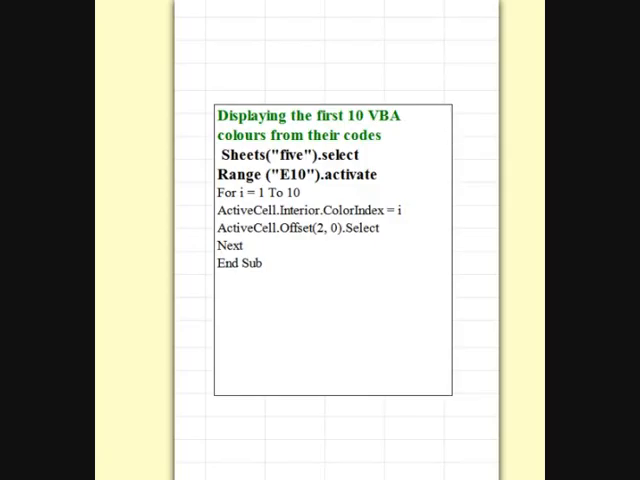
pyautogui.click(260, 463)
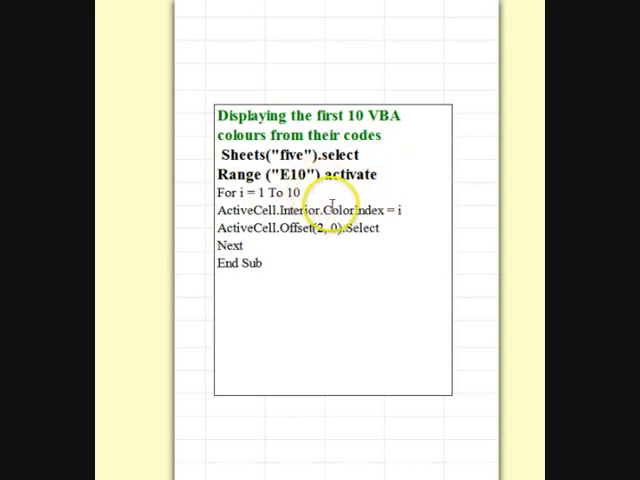
pyautogui.moveTo(292, 357)
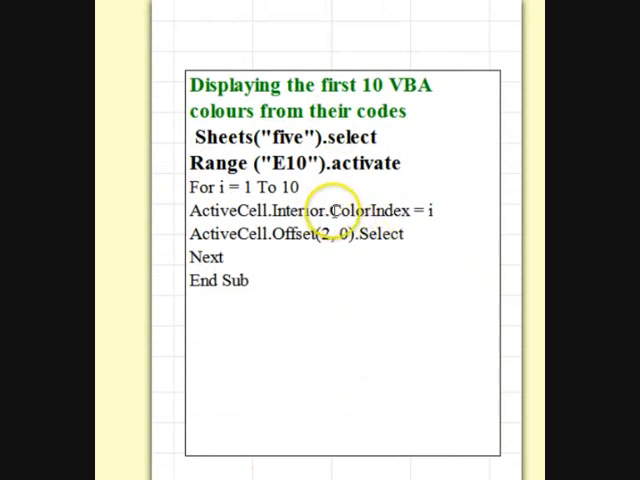
pyautogui.moveTo(270, 210)
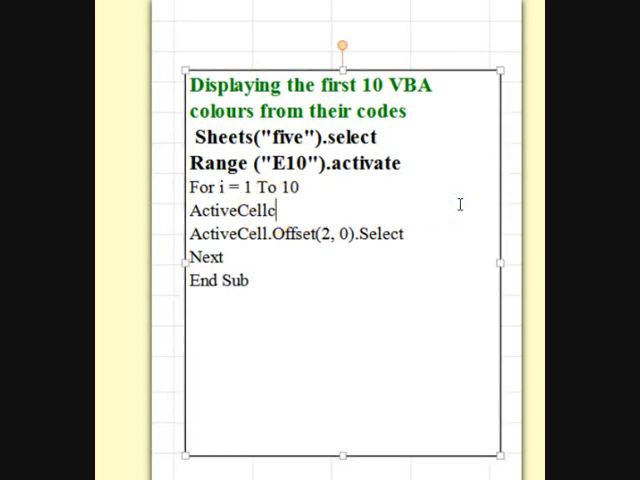
# - Replace the Interior.ColorIndex line with ActiveCell.Clear in the code note
pyautogui.write('lear_Colour')
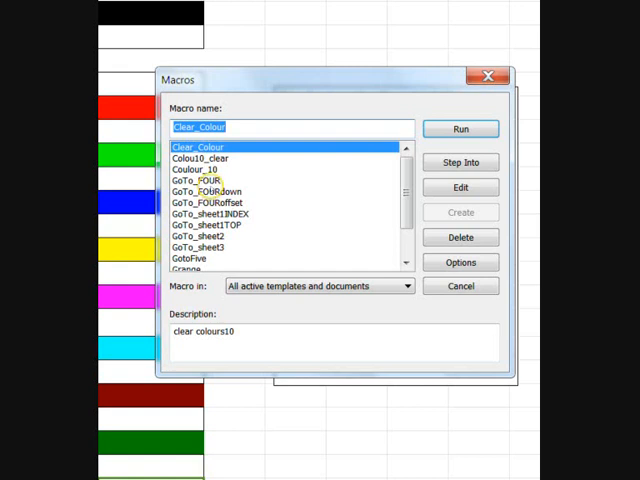
# - Select Colou10_clear and enter j as its Ctrl shortcut in Options
pyautogui.click(201, 157)
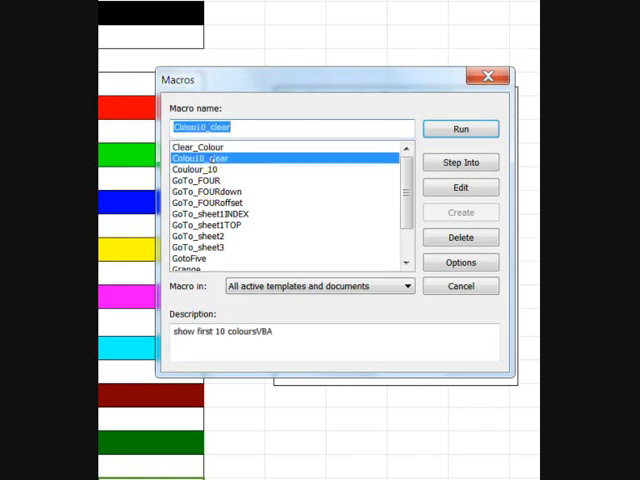
pyautogui.moveTo(377, 308)
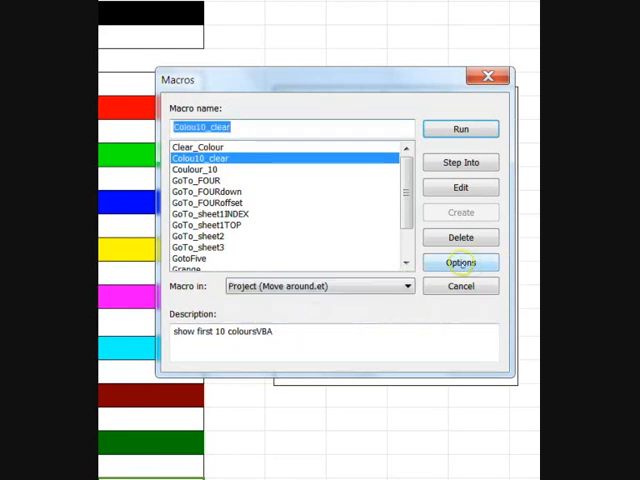
pyautogui.click(461, 262)
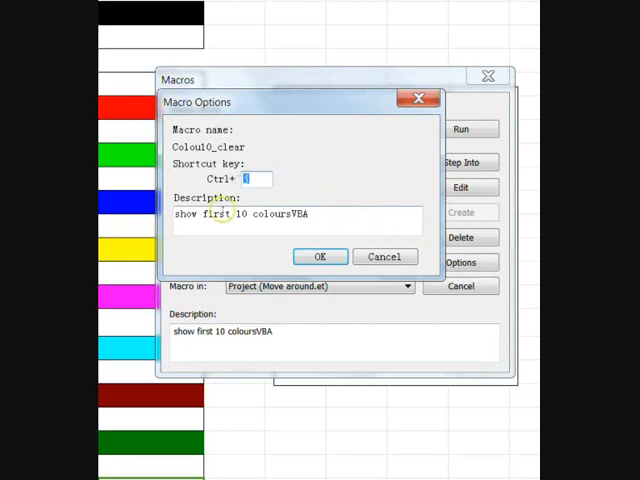
pyautogui.write('j')
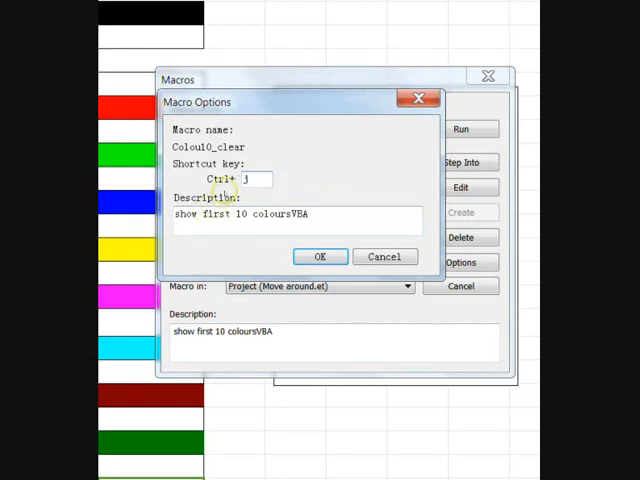
pyautogui.moveTo(295, 315)
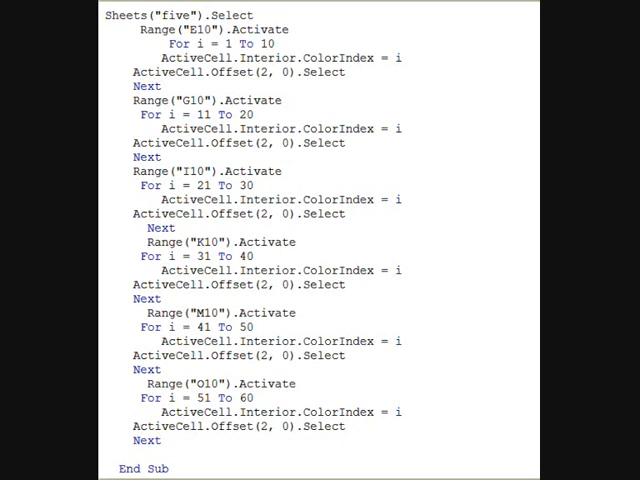
pyautogui.click(255, 397)
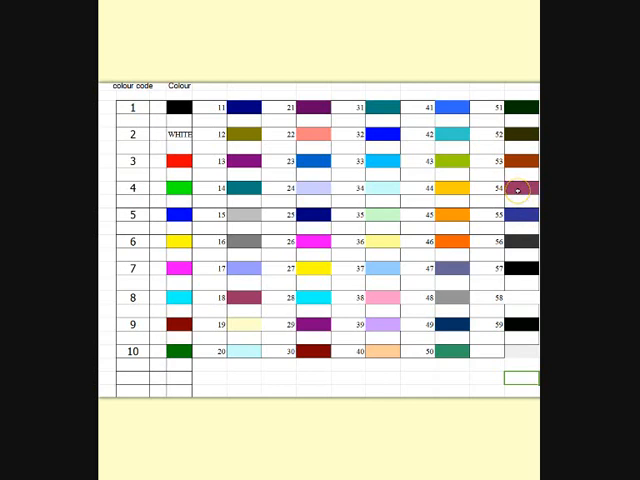
pyautogui.moveTo(522, 330)
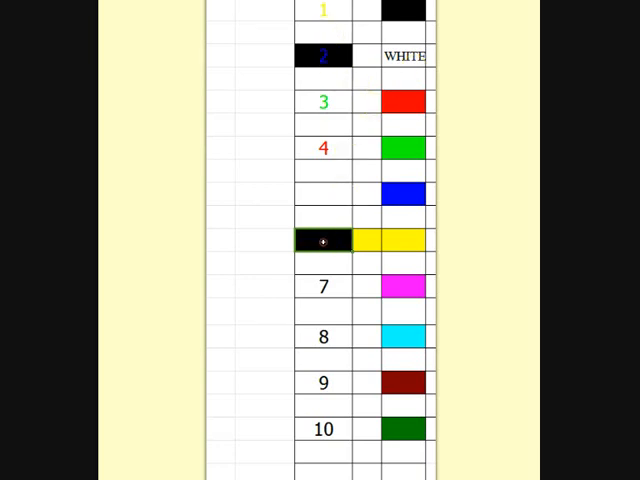
# - Retype codes 6 and 5 and colour code cells 1, 2 and 5 green, yellow and purple
pyautogui.rightClick(320, 240)
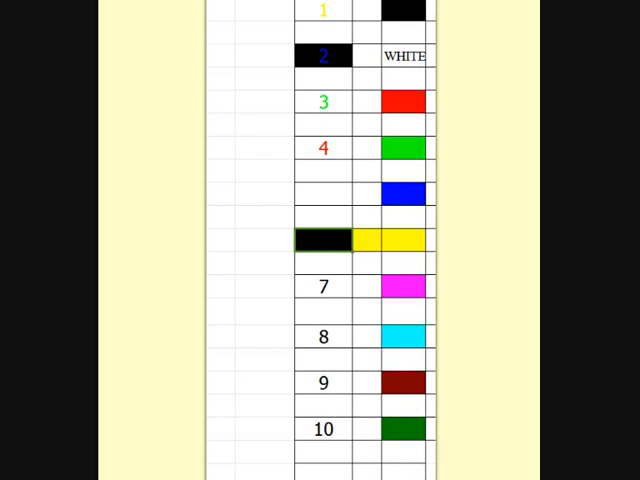
pyautogui.write('6')
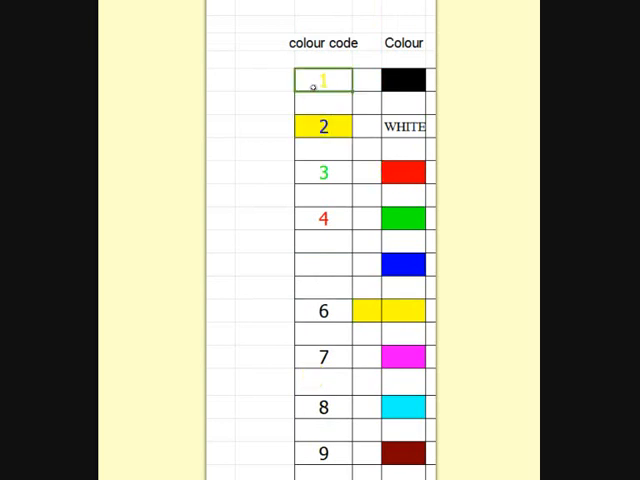
pyautogui.rightClick(323, 80)
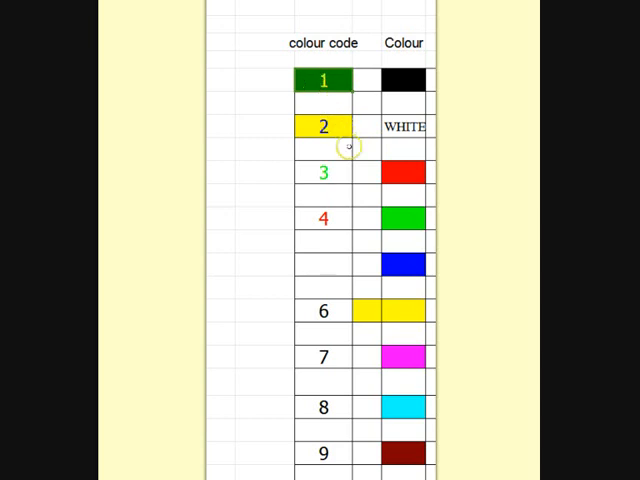
pyautogui.moveTo(330, 172)
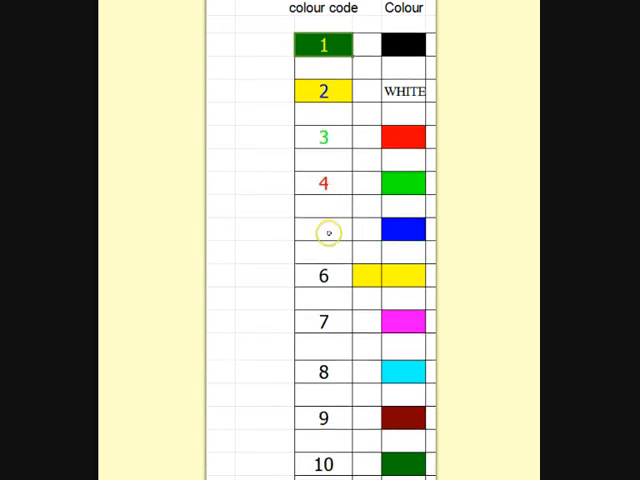
pyautogui.rightClick(322, 229)
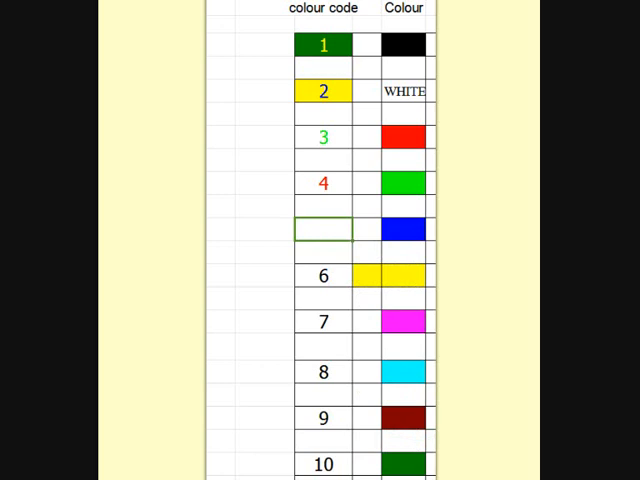
pyautogui.write('5')
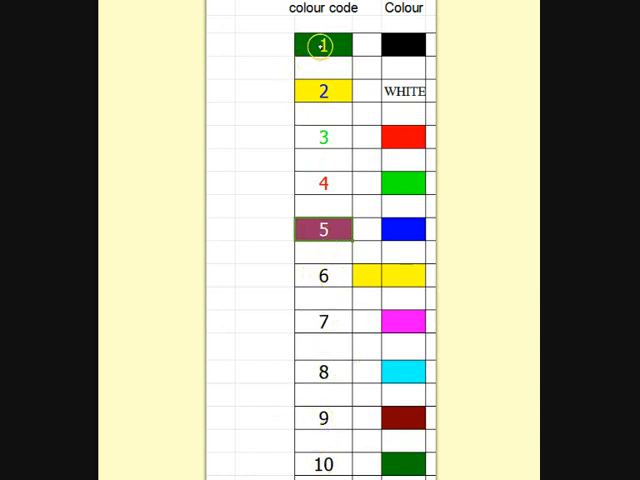
pyautogui.moveTo(316, 135)
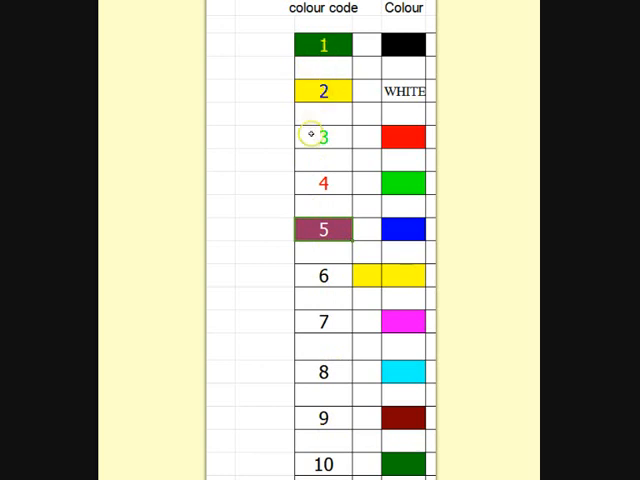